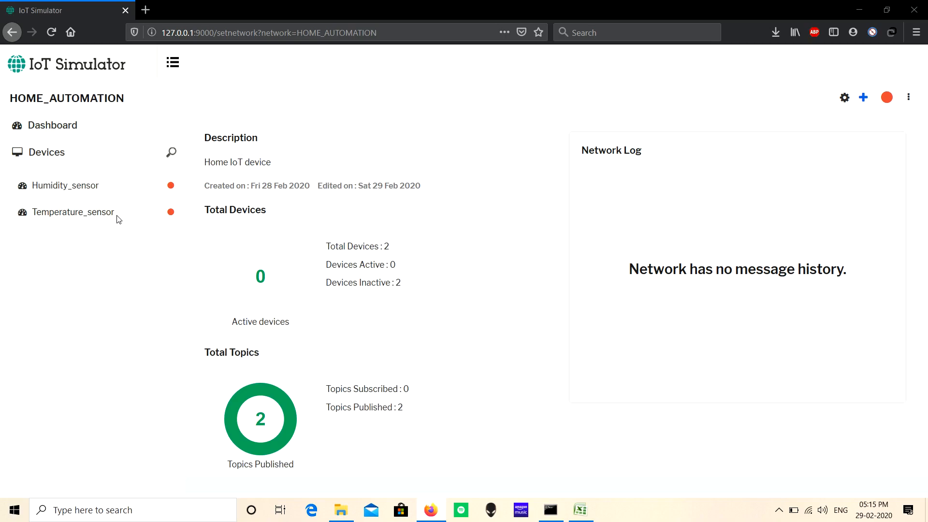
# Select Temperature_sensor in the sidebar and bring up its + Add menu.
pyautogui.click(74, 212)
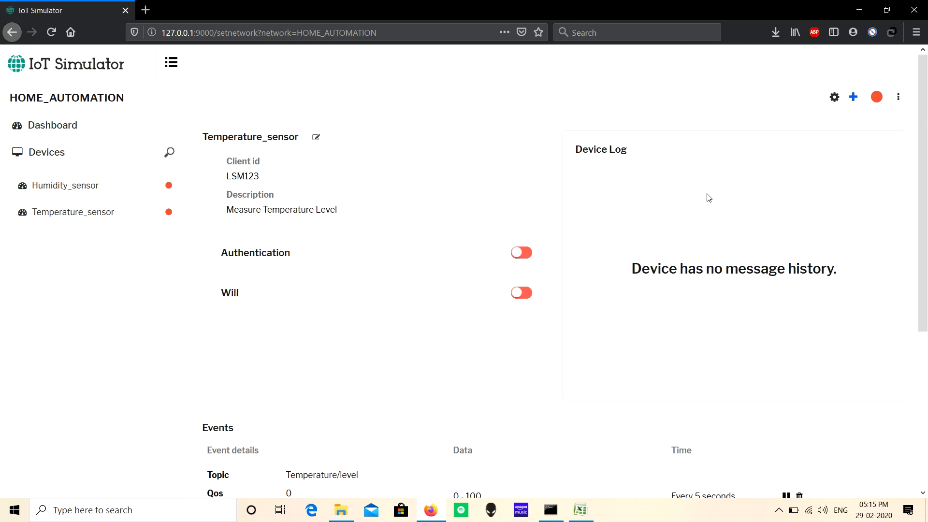
pyautogui.click(852, 97)
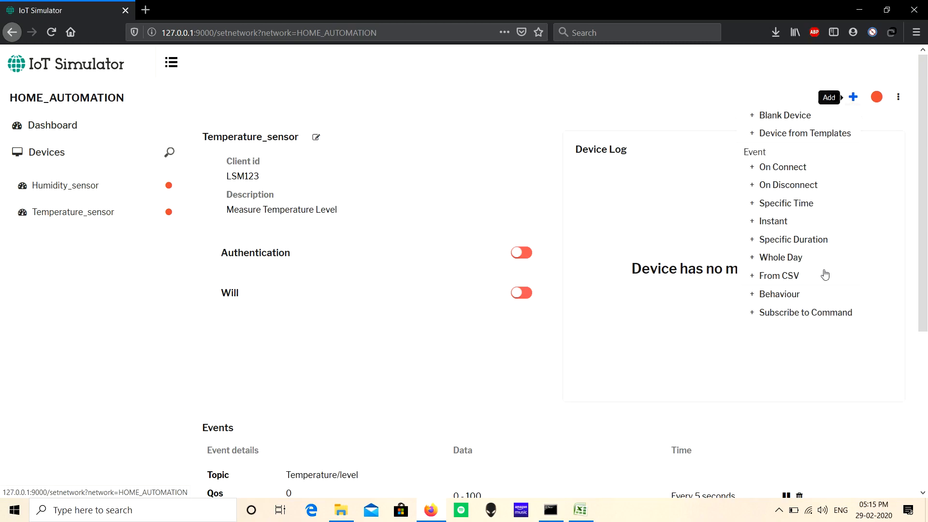
# Start a From CSV event at 05:30 PM with topic Temperature/Room.
pyautogui.click(778, 275)
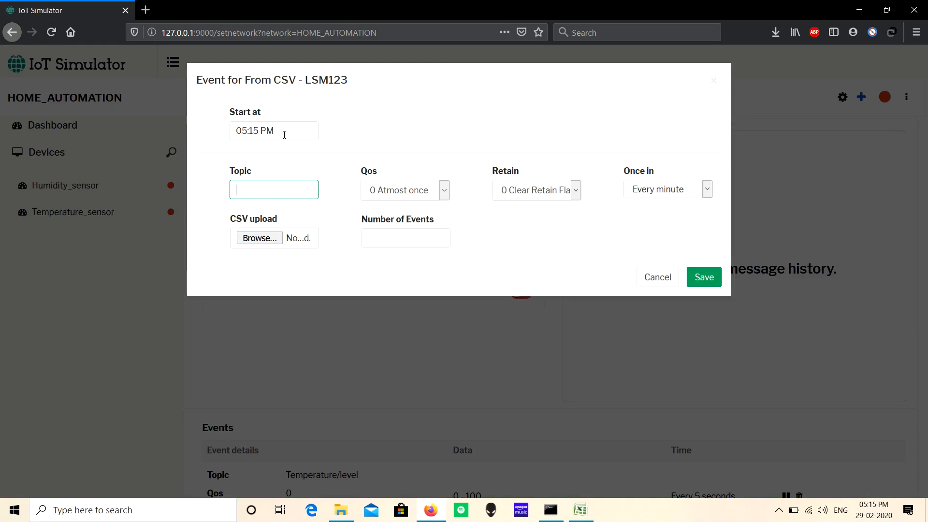
pyautogui.click(274, 131)
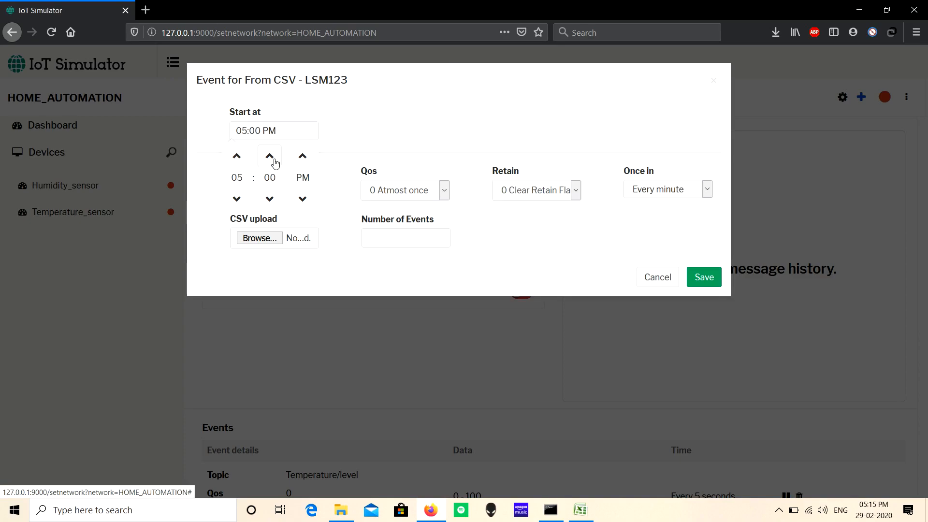
pyautogui.click(268, 156)
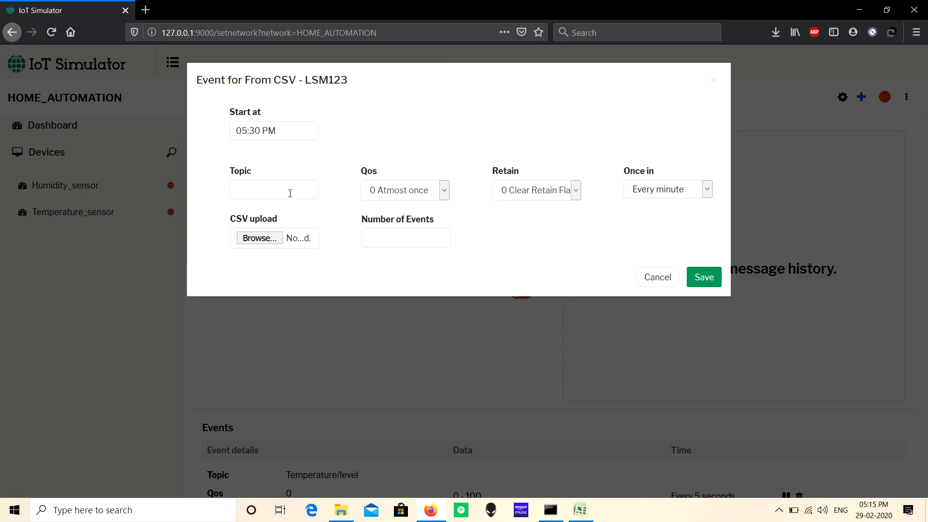
pyautogui.click(274, 189)
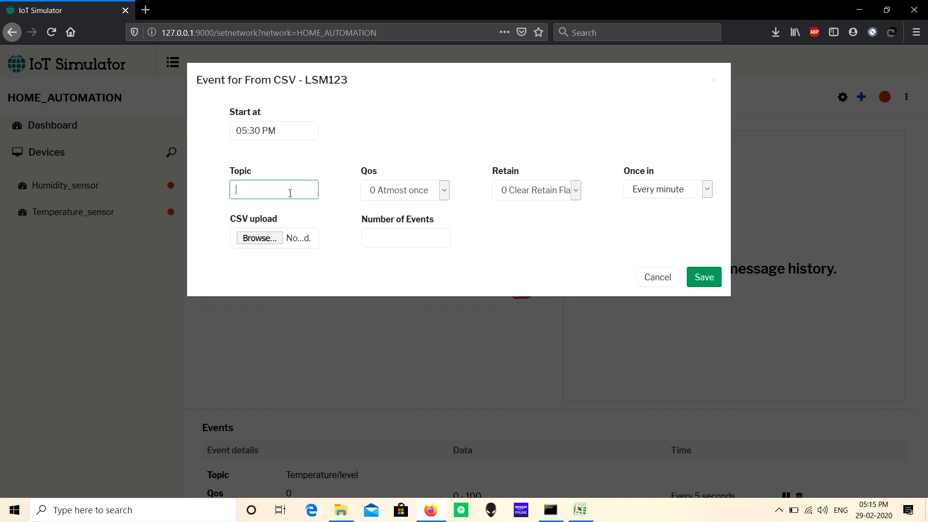
pyautogui.write('T')
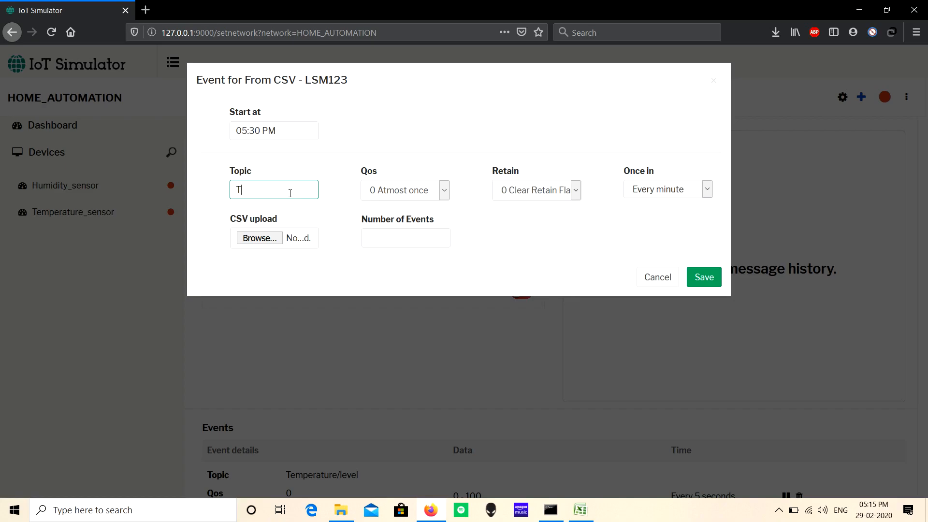
pyautogui.write('emperatur')
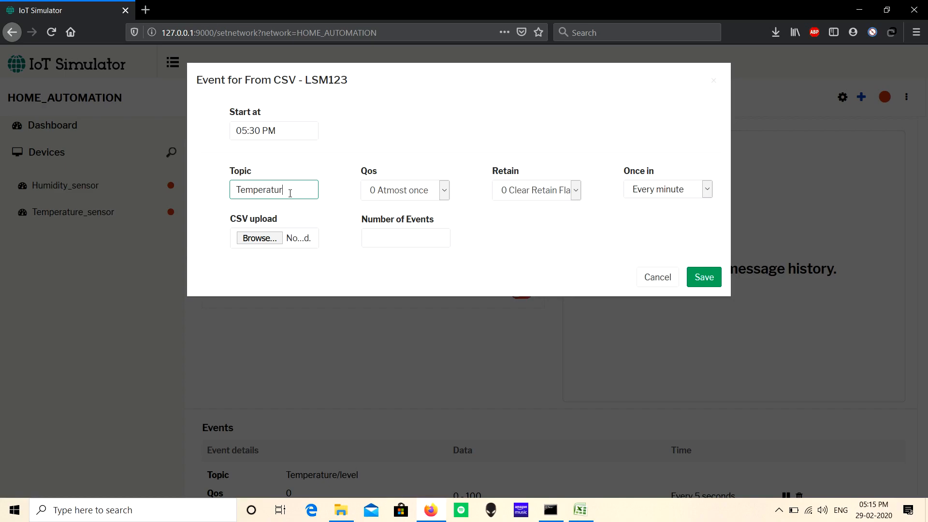
pyautogui.write('/Room')
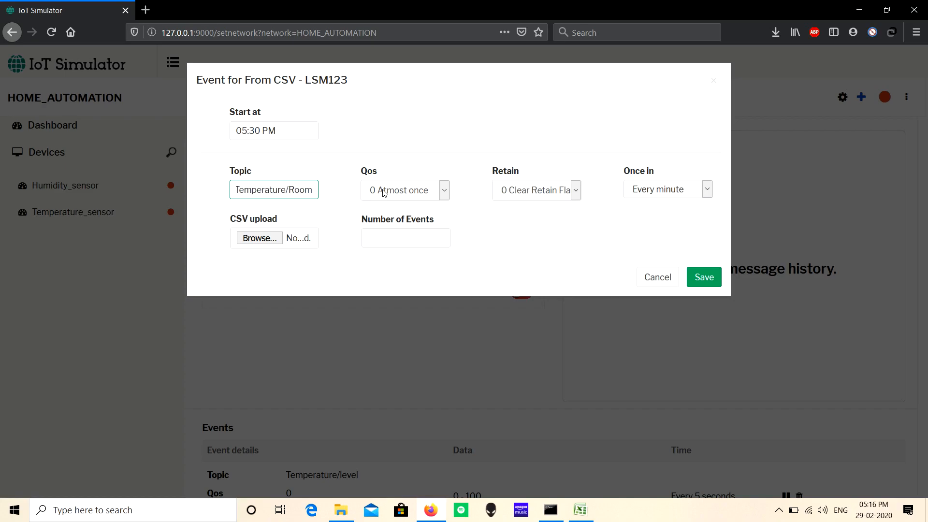
# Choose QoS 1 At least once, retain 0 Clear Retain Flag, and Every minute frequency.
pyautogui.click(405, 189)
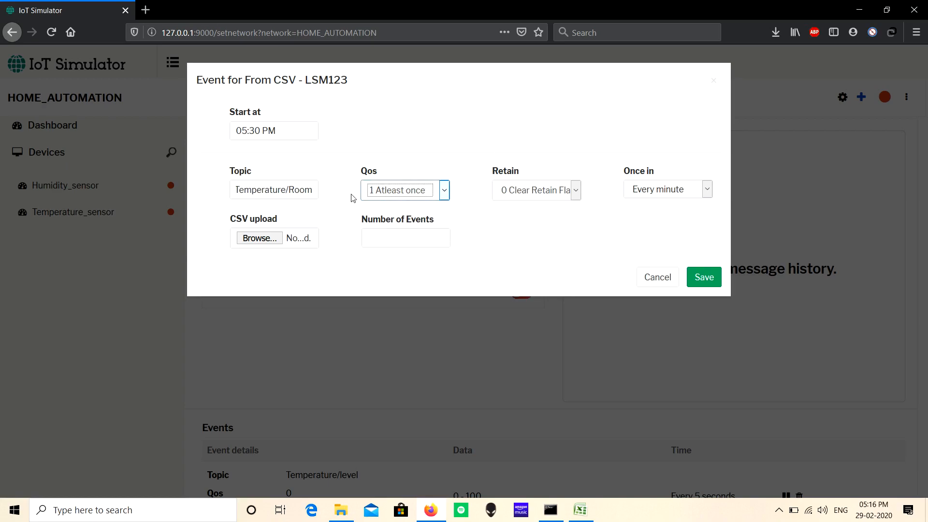
pyautogui.moveTo(539, 195)
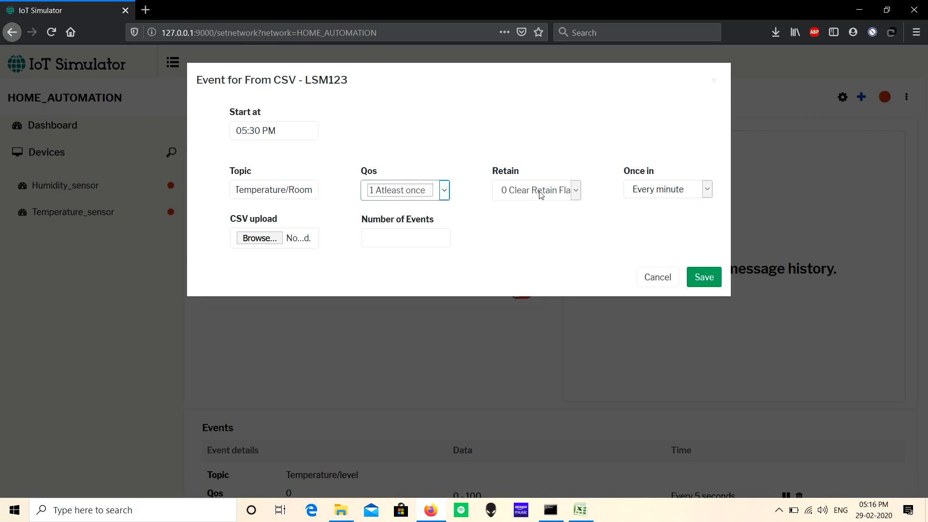
pyautogui.click(535, 190)
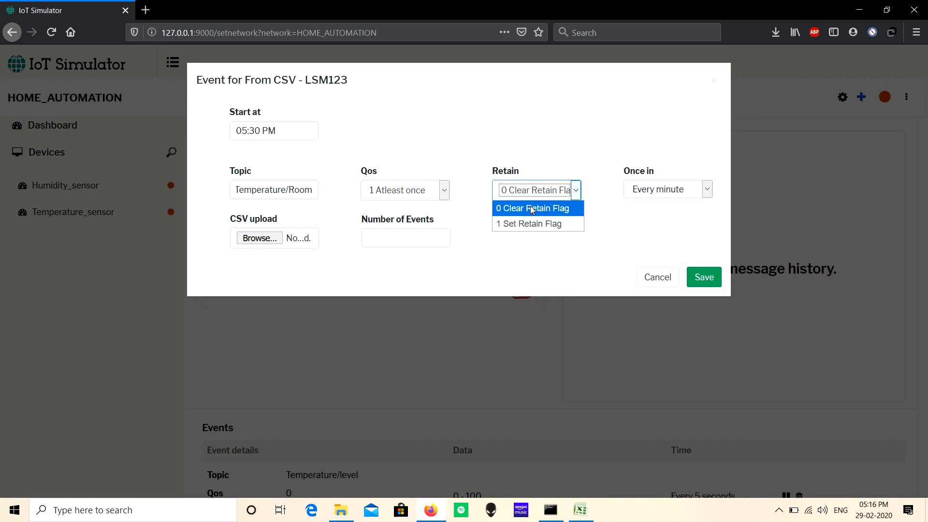
pyautogui.moveTo(529, 224)
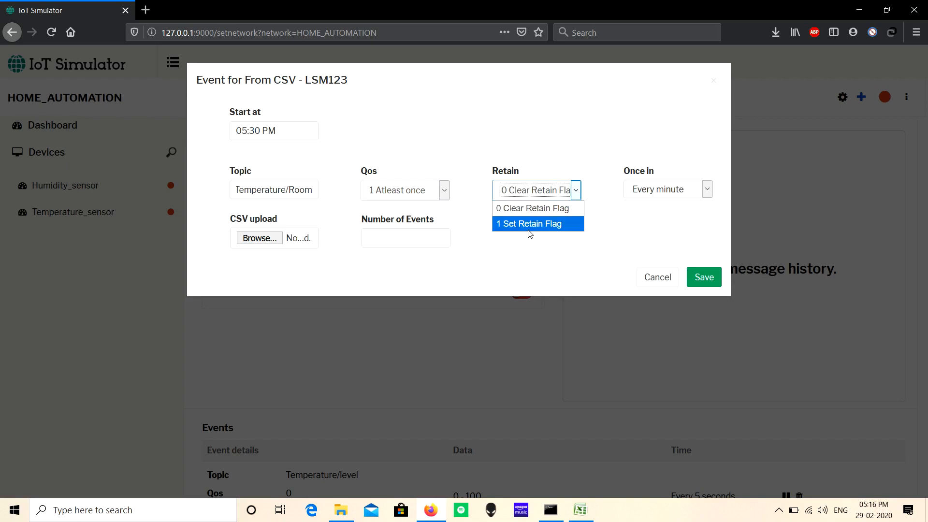
pyautogui.click(535, 190)
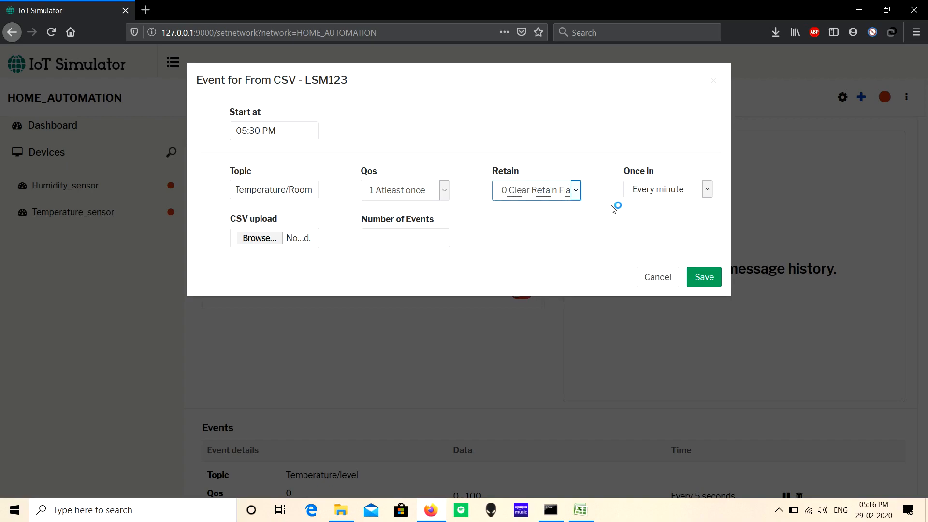
pyautogui.click(667, 189)
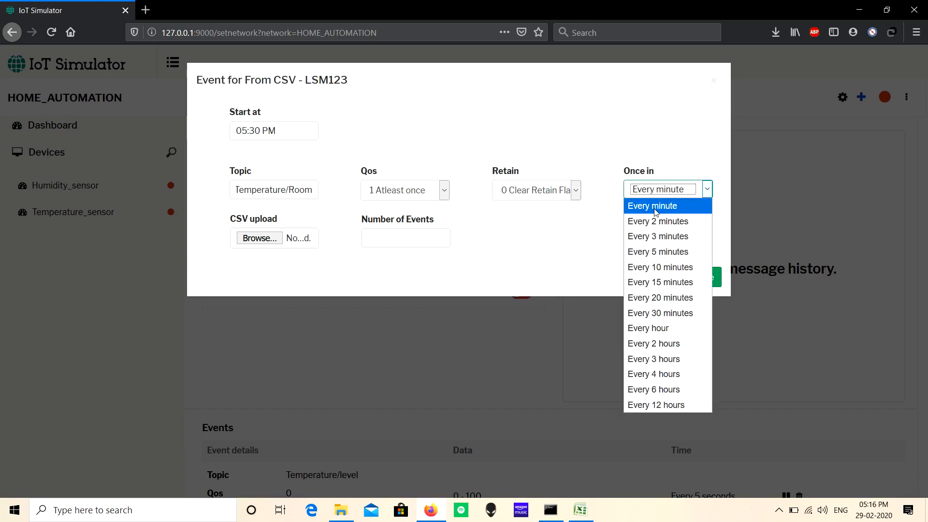
pyautogui.click(652, 205)
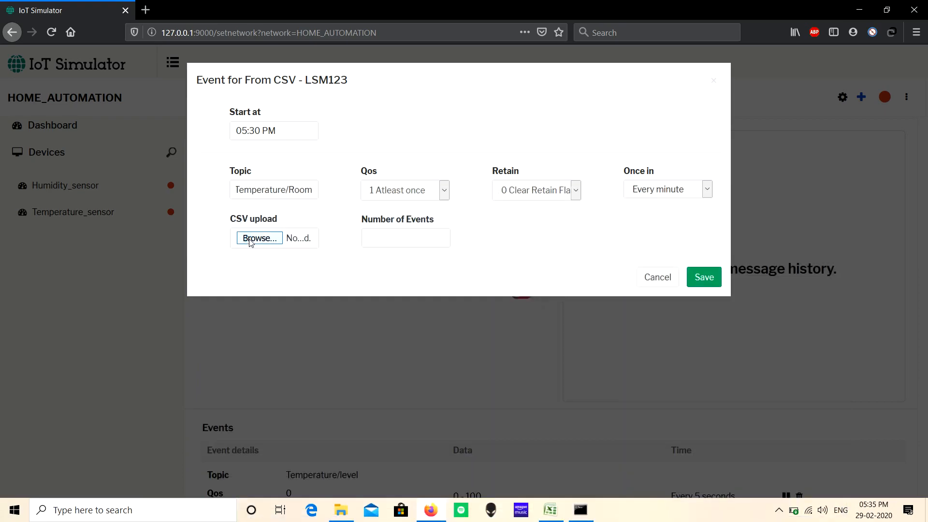
# Upload the simulator CSV from Downloads, giving 7 events starting 06:59 PM.
pyautogui.click(259, 238)
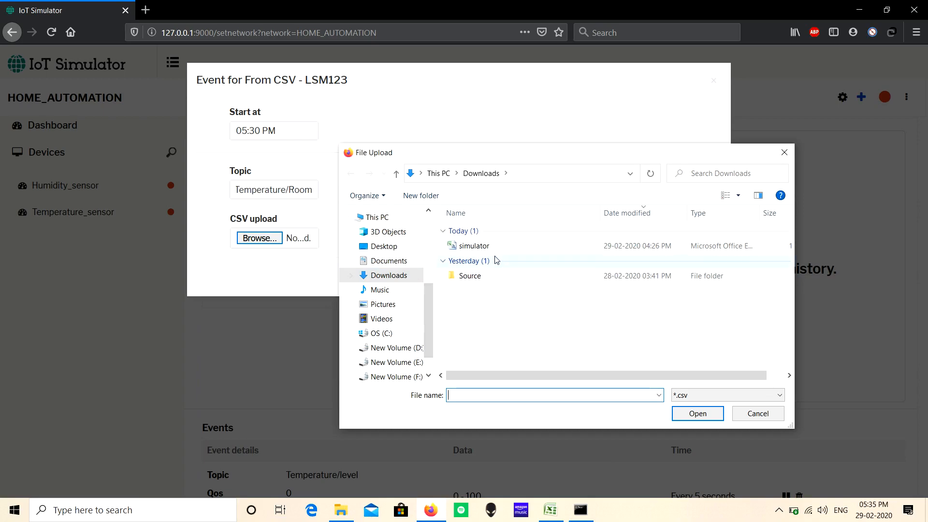
pyautogui.click(473, 246)
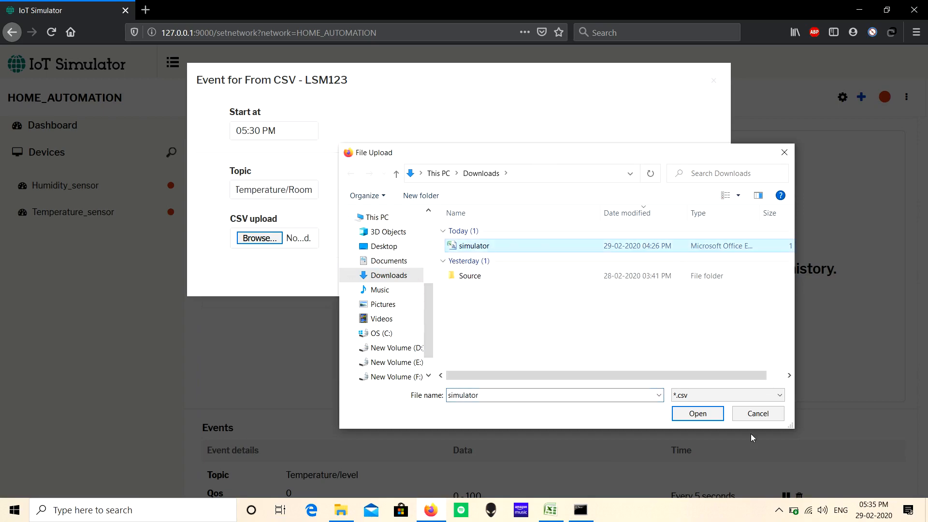
pyautogui.click(696, 413)
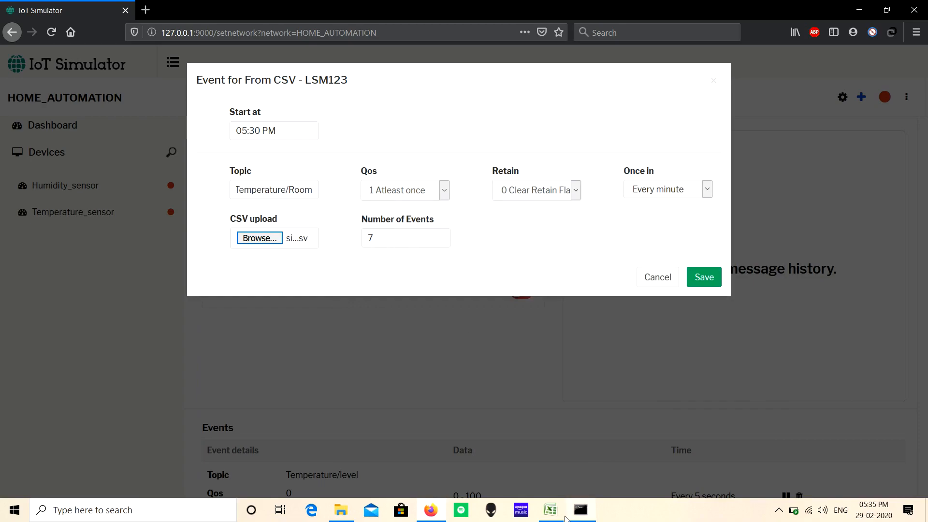
pyautogui.click(549, 509)
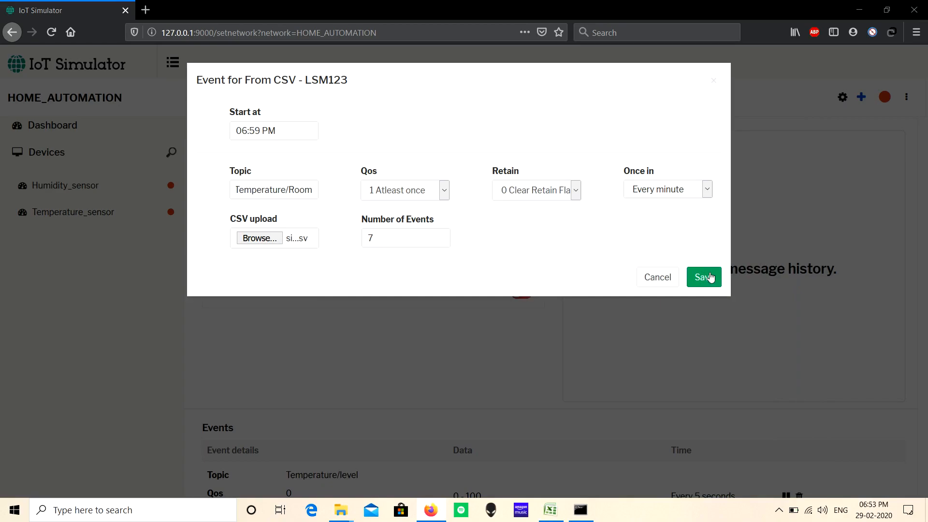
# Save the From CSV event and review the new Temperature/Room entries in the Events list.
pyautogui.click(703, 277)
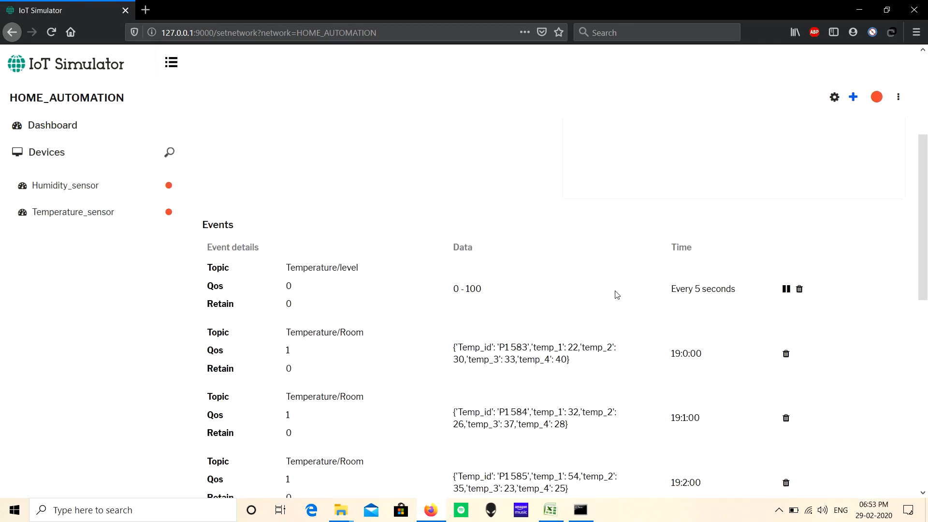
pyautogui.scroll(-3)
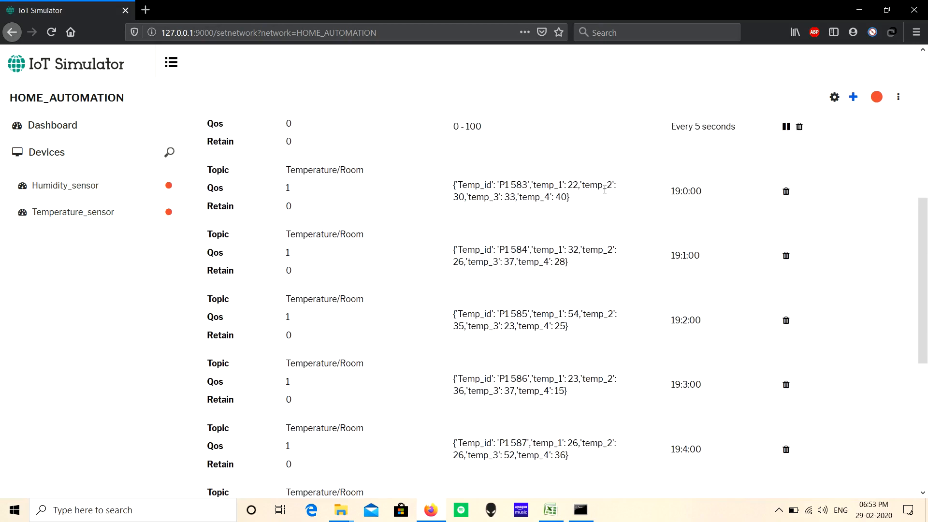